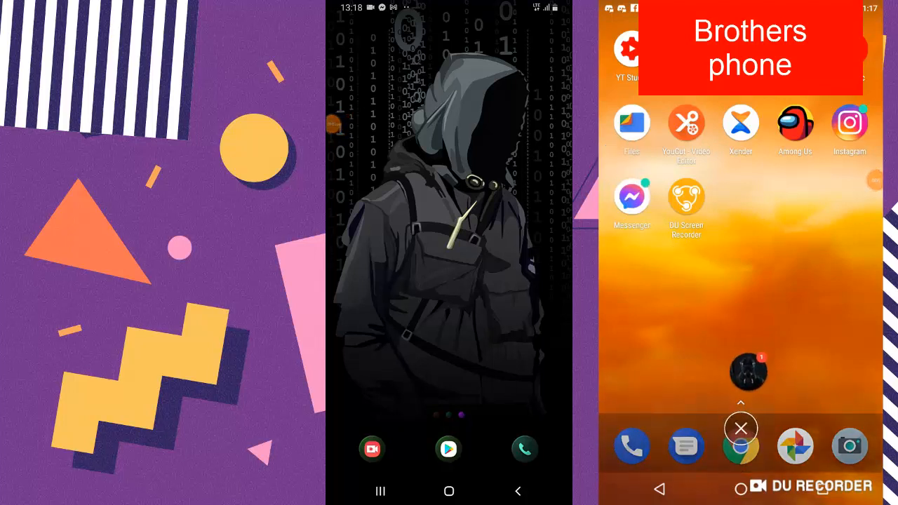
Launch Messenger from the app drawer to show its chat list
click(741, 428)
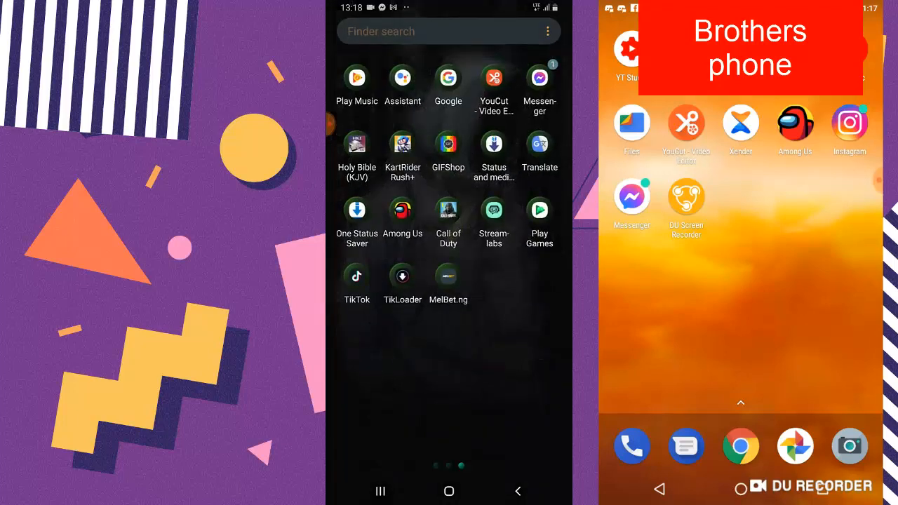
click(539, 77)
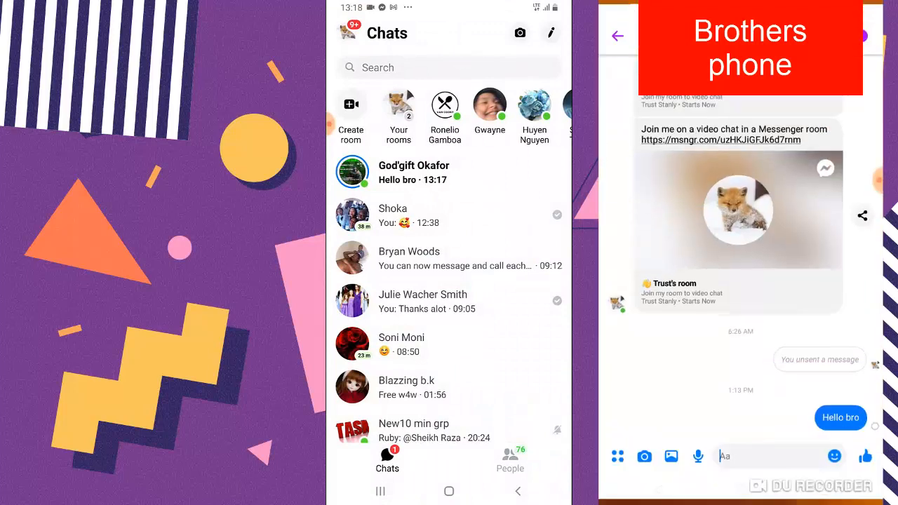
Send 'Hey' to God'gift from your phone
click(412, 172)
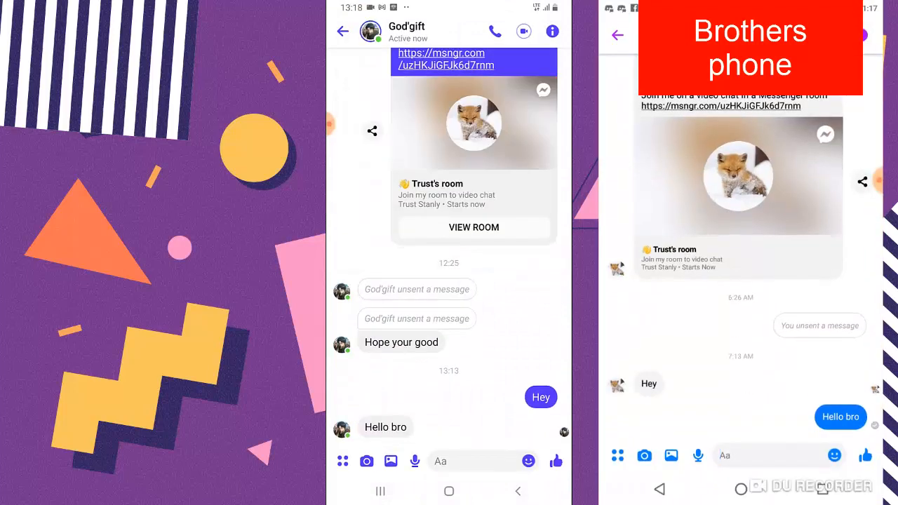
click(441, 460)
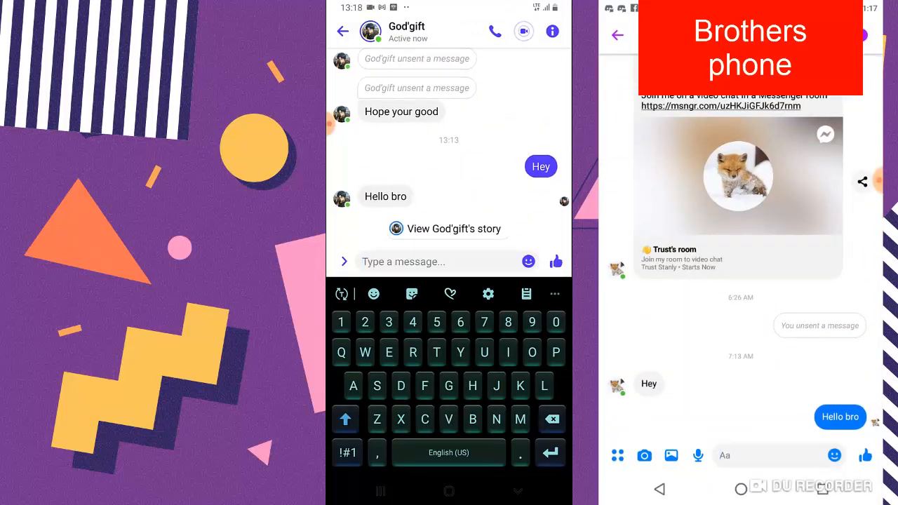
text(He)
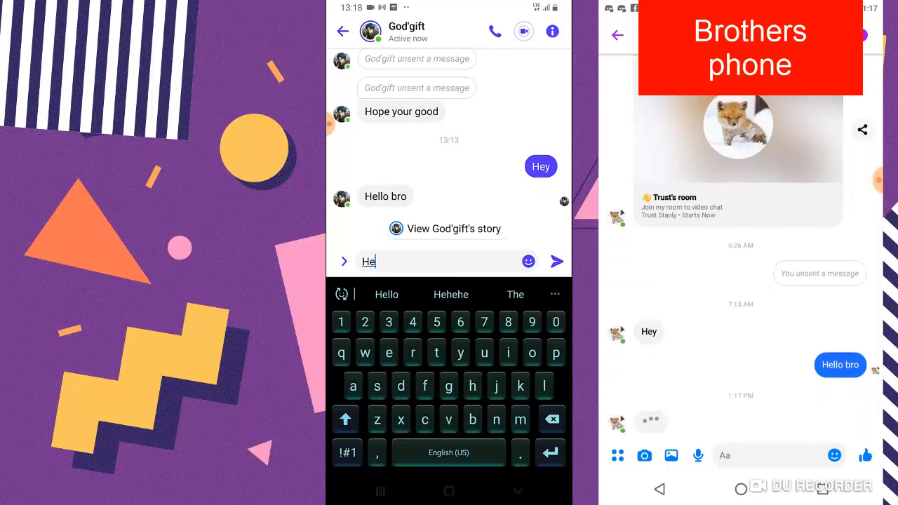
click(556, 261)
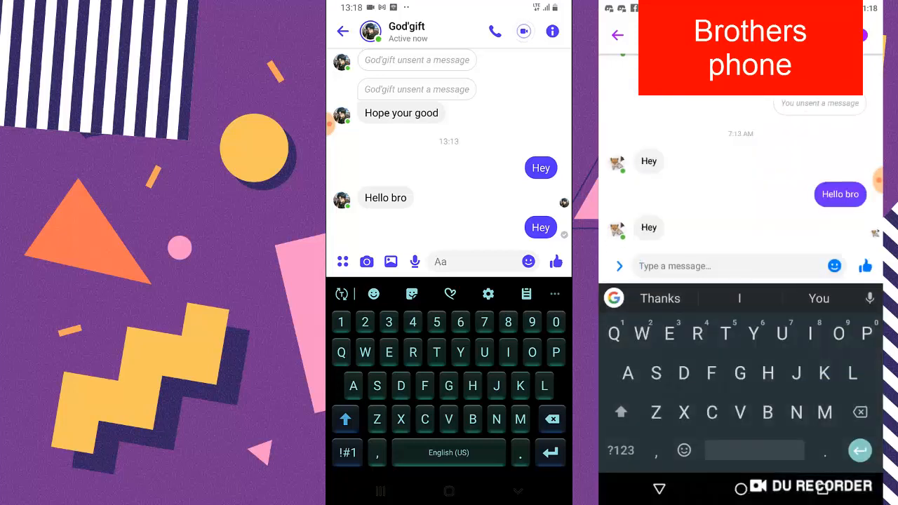
Reply 'Cool' from the brother's phone in the same conversation
text(Cool)
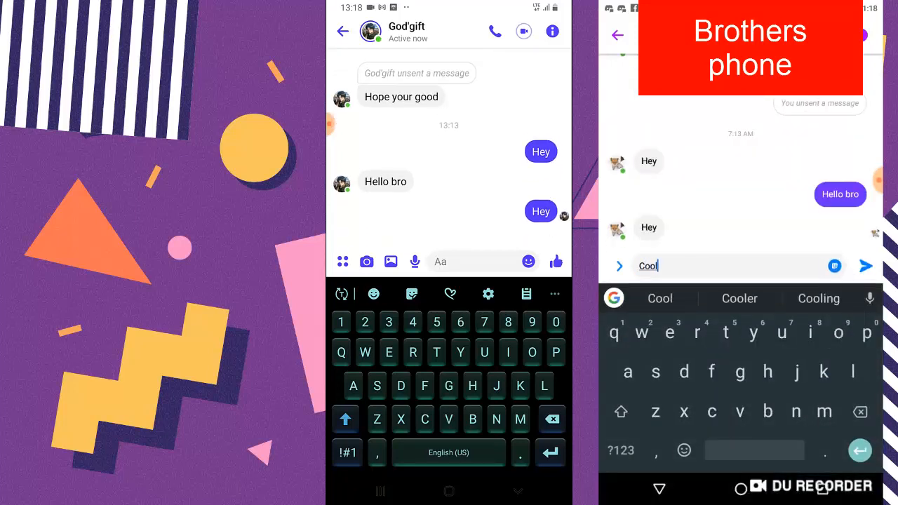
click(866, 265)
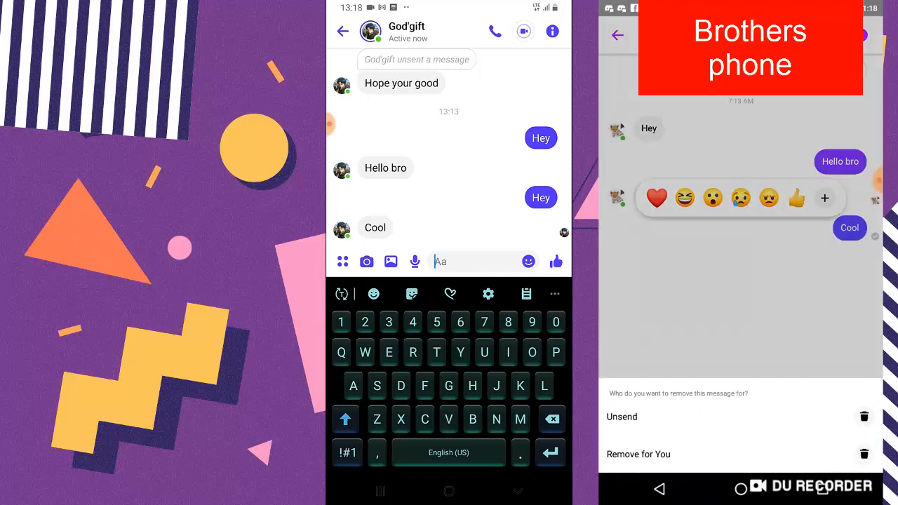
Unsend 'Cool' for everyone, remove its notice from the brother's chat, and go back to the chat list
click(622, 417)
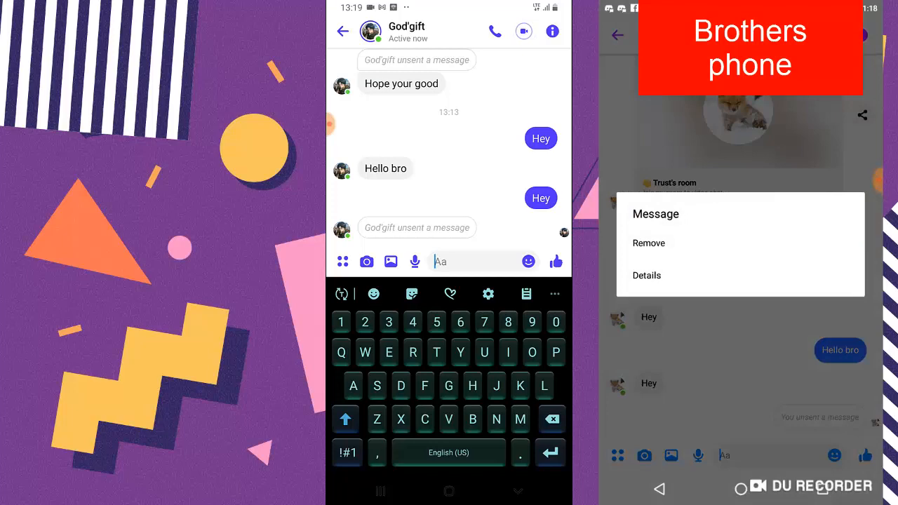
click(649, 243)
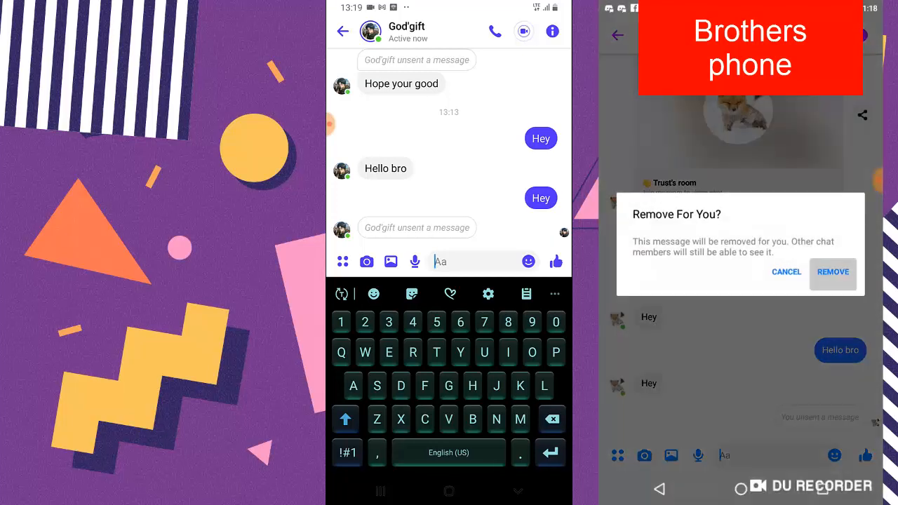
click(834, 273)
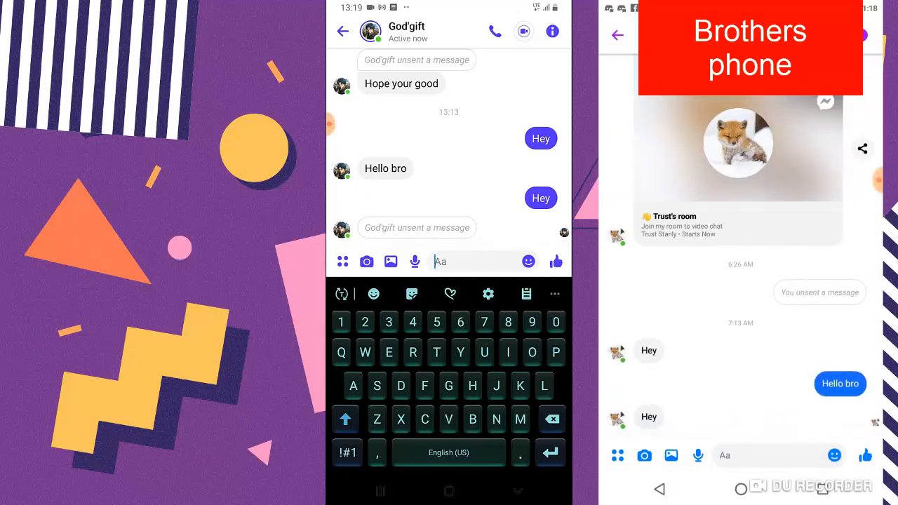
click(342, 31)
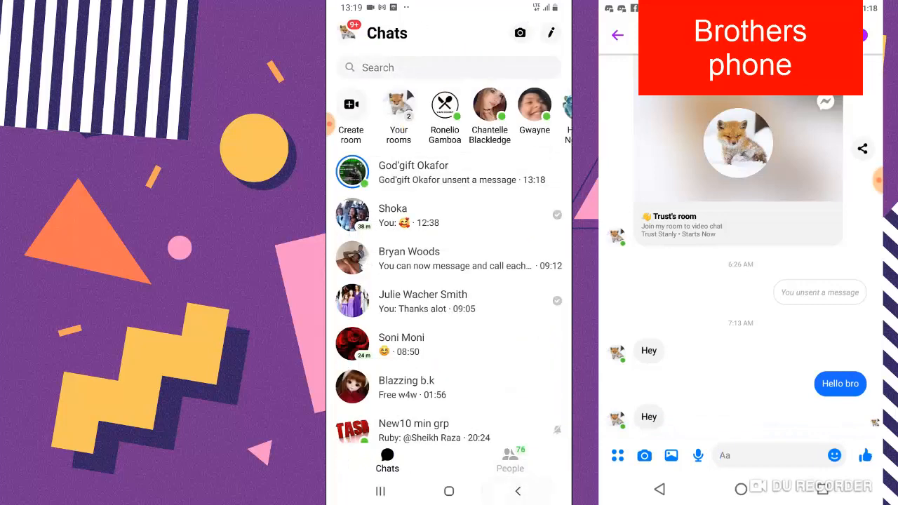
Unsend the brother's 'Hello bro' message and clear its notice from his chat
click(413, 172)
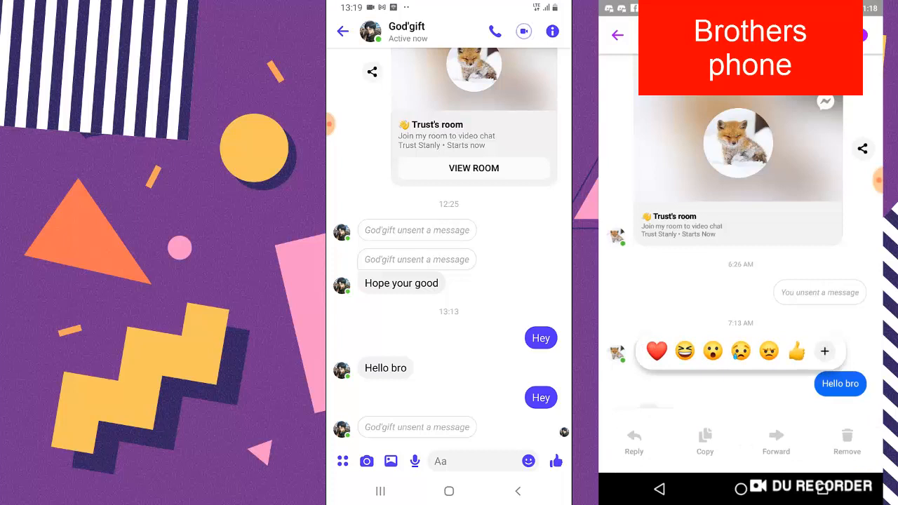
click(847, 441)
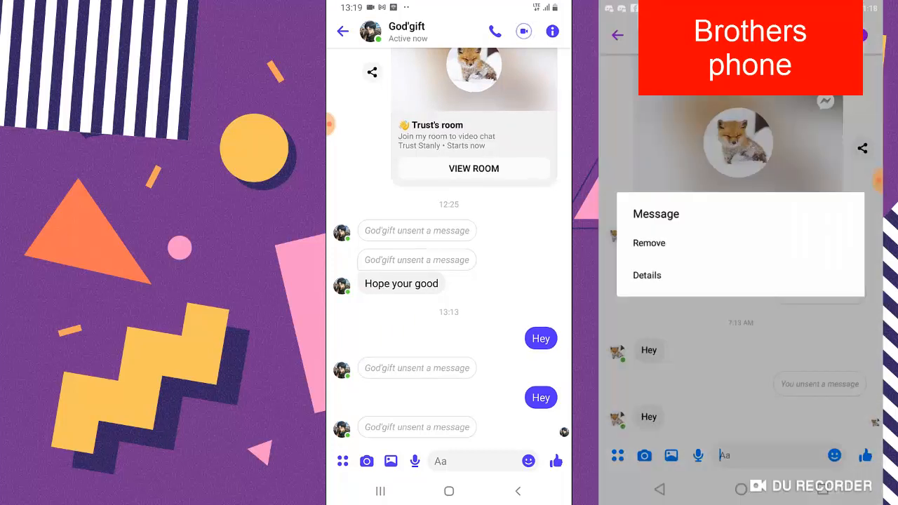
click(649, 243)
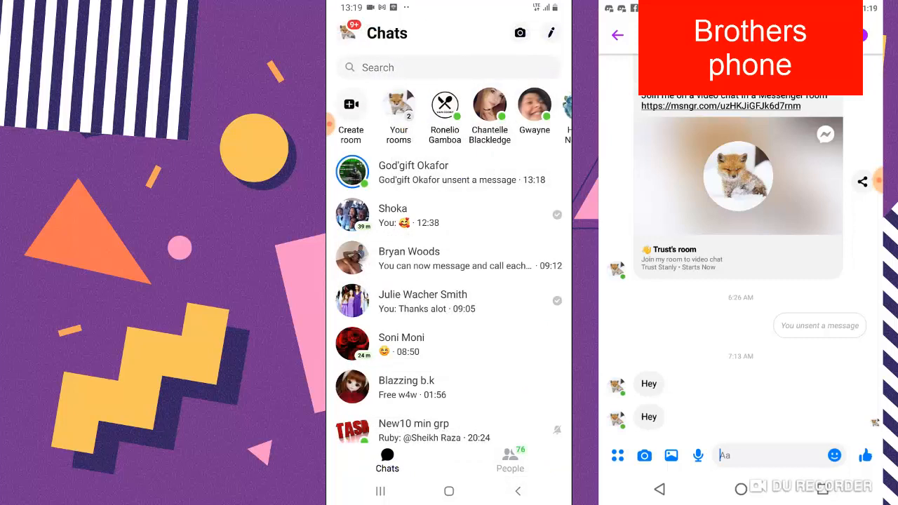
Send 'Xup' from the brother's phone
click(737, 455)
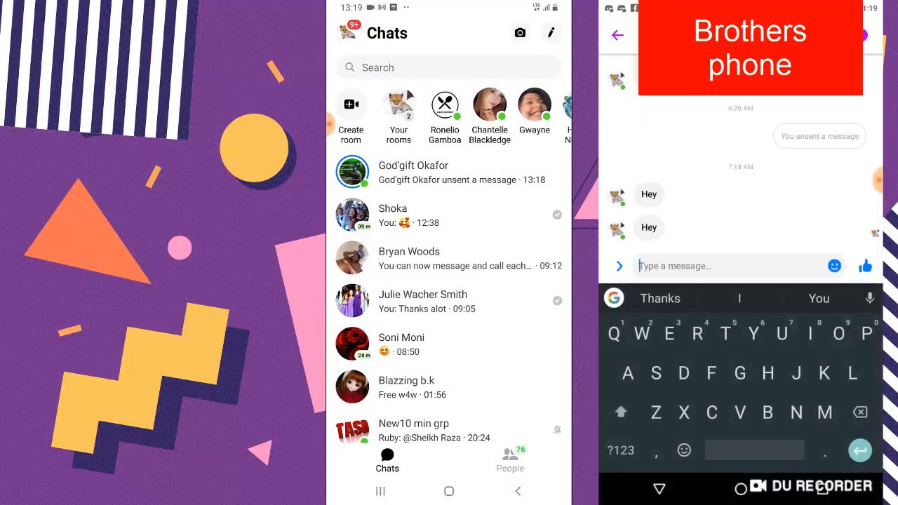
text(Xup)
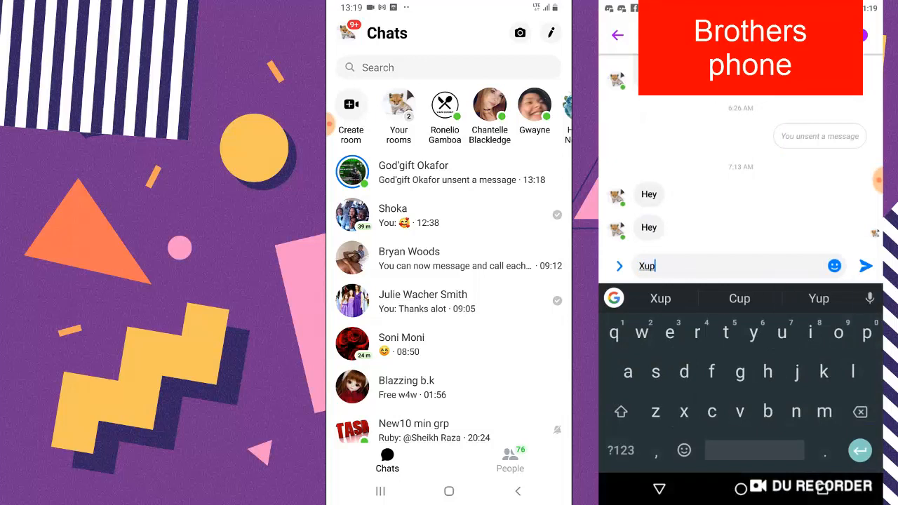
click(869, 297)
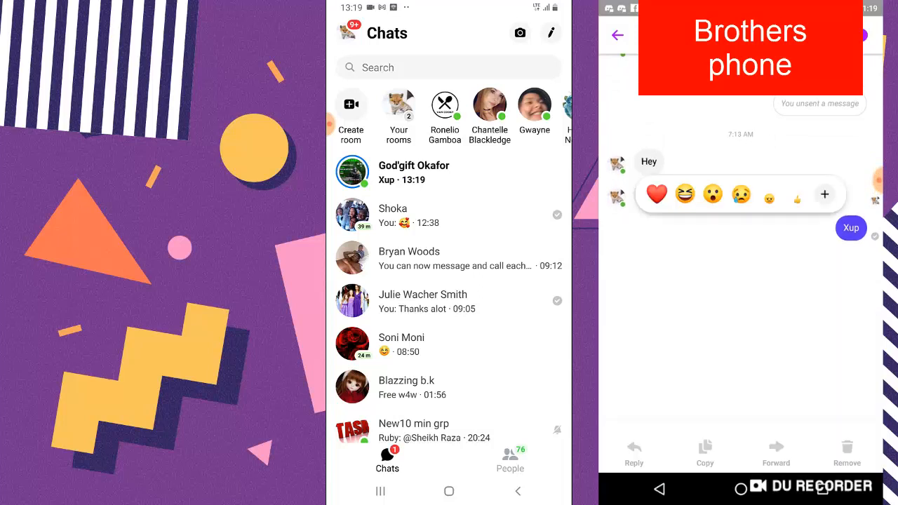
Unsend 'Xup' for everyone, clear its notice for the brother, and view God'gift's chat of unsent notices
click(848, 452)
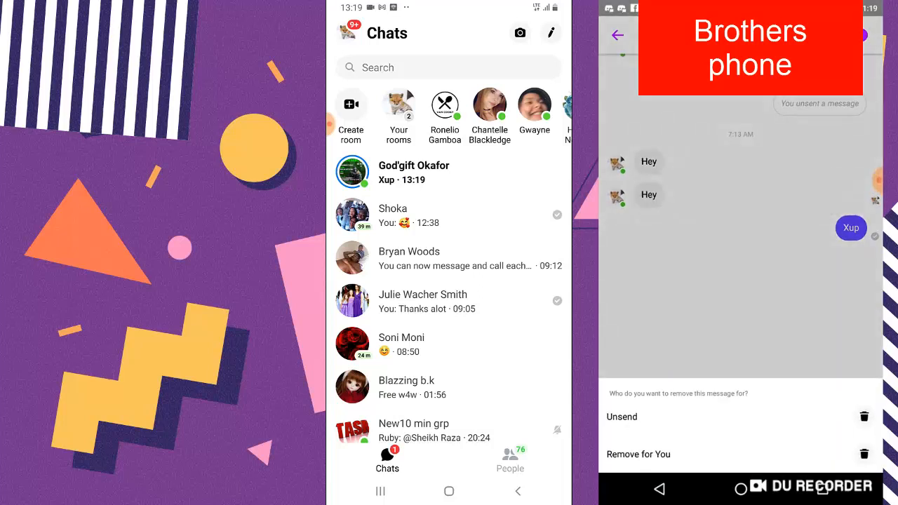
click(622, 417)
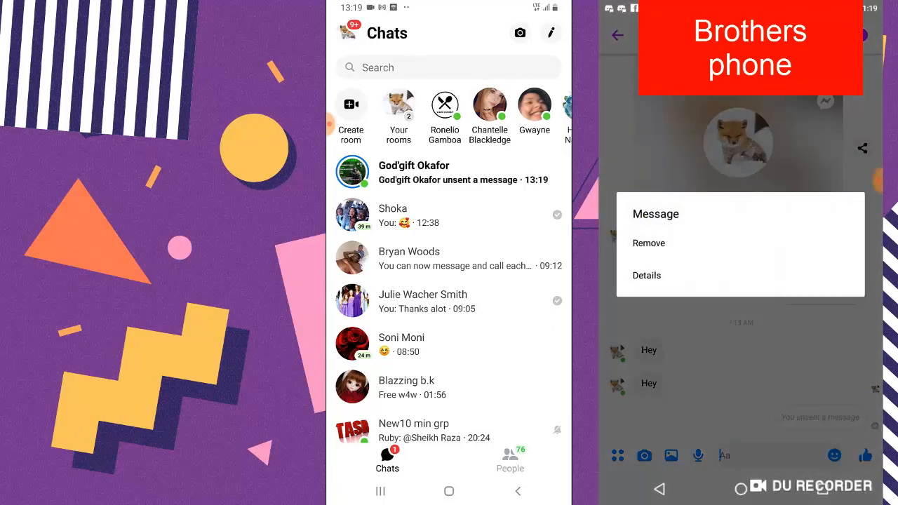
click(648, 242)
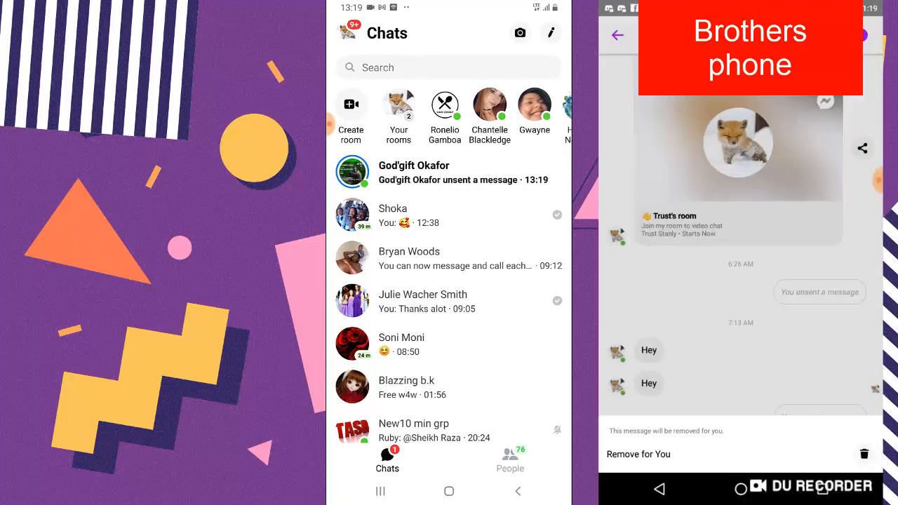
click(637, 455)
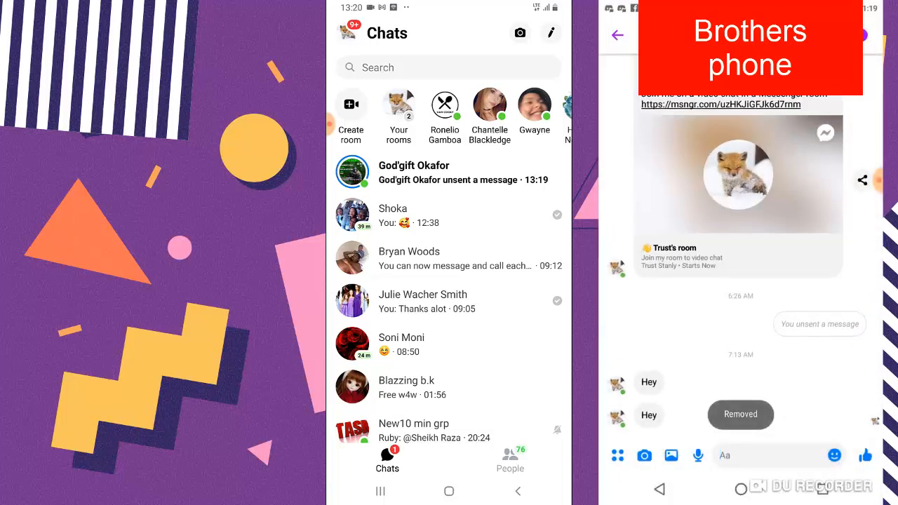
click(449, 171)
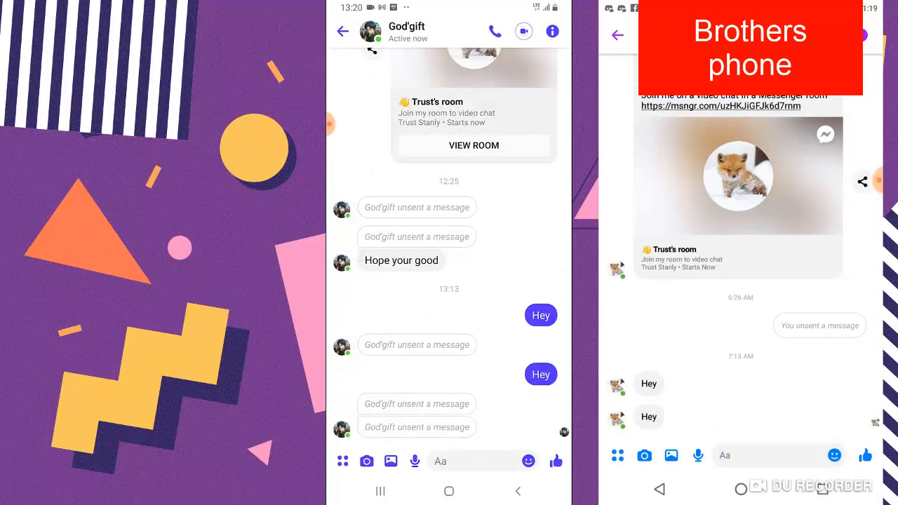
Leave the God'gift conversation and return to the home screen
scroll(up, 3)
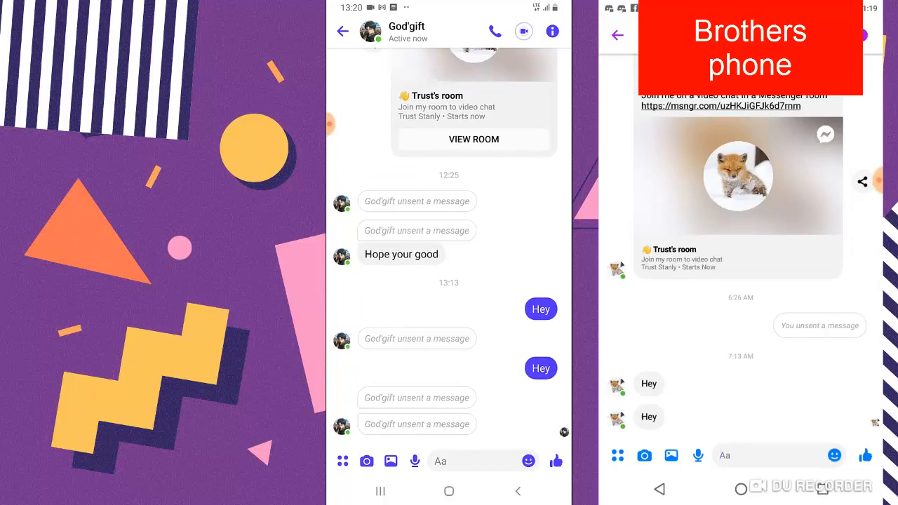
click(343, 31)
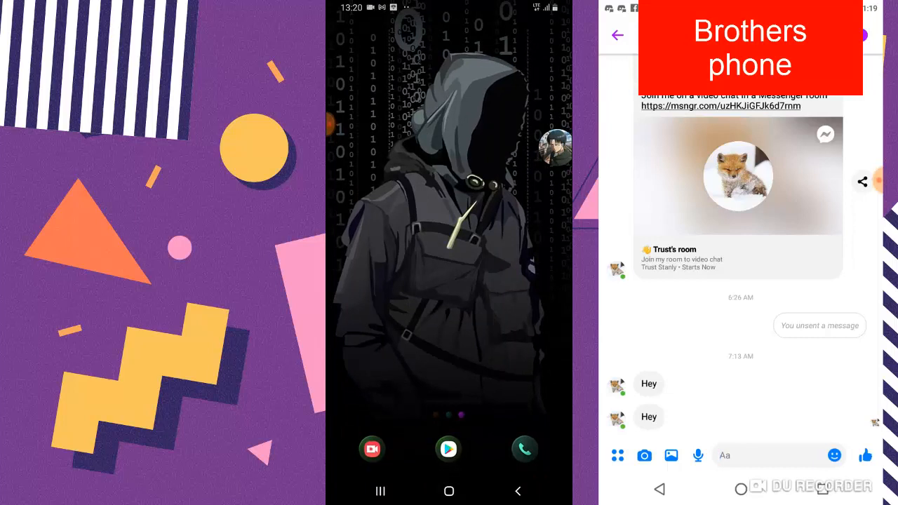
Find Notisave in the Play Store and install it
click(449, 450)
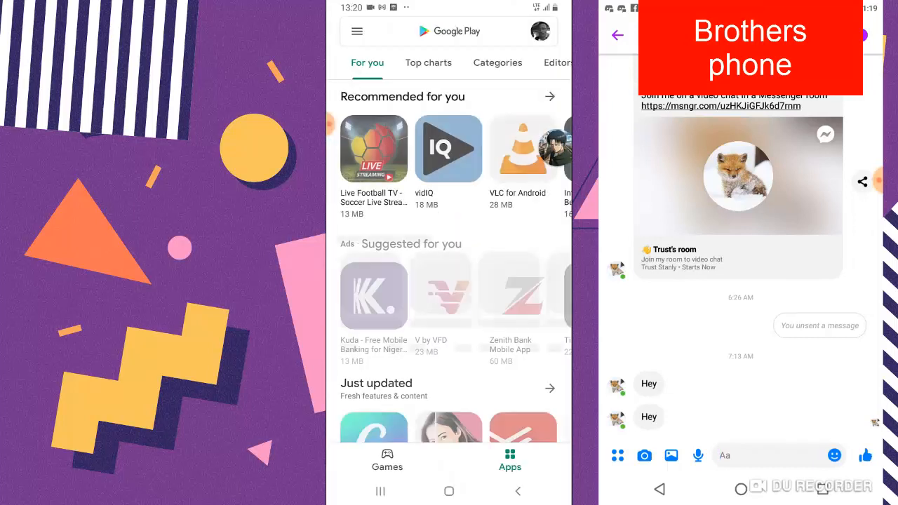
click(449, 31)
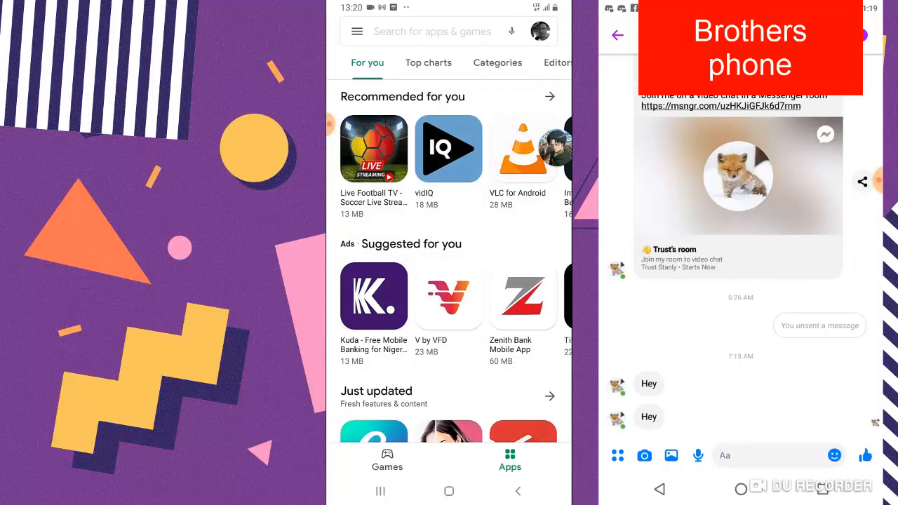
click(432, 31)
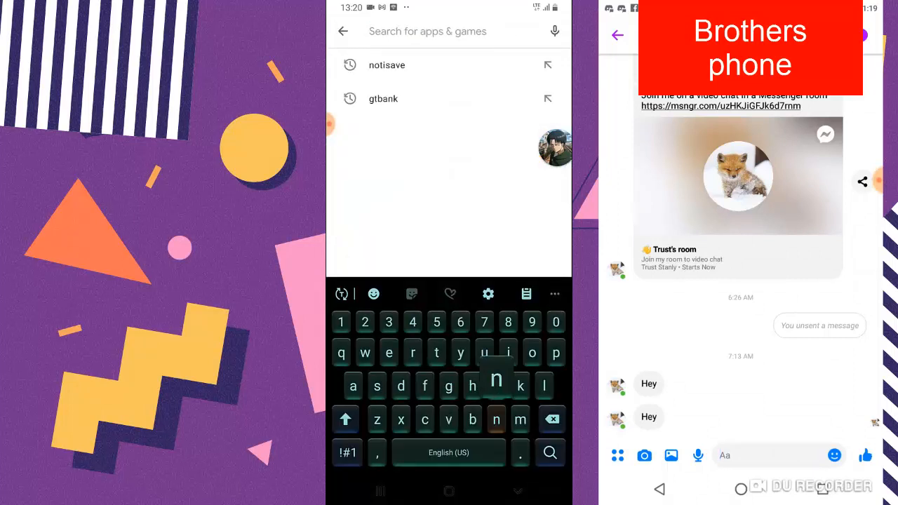
text(notis)
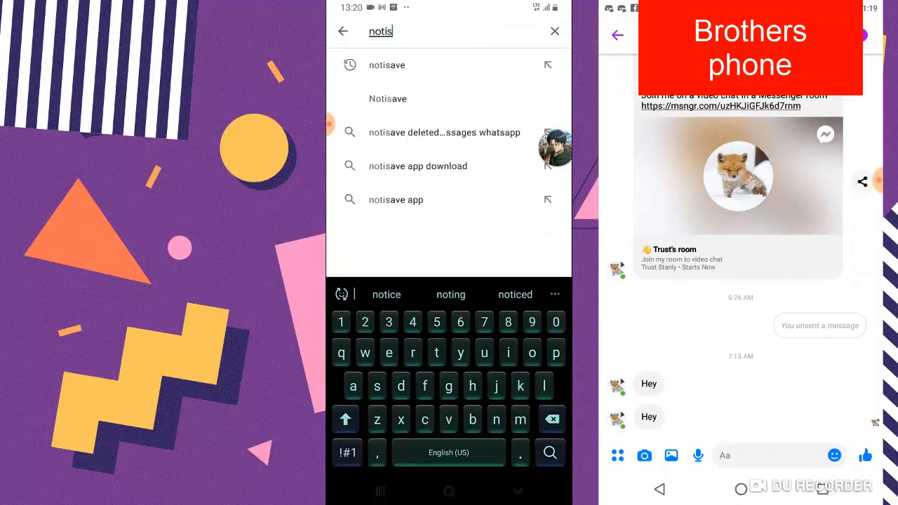
text(ave)
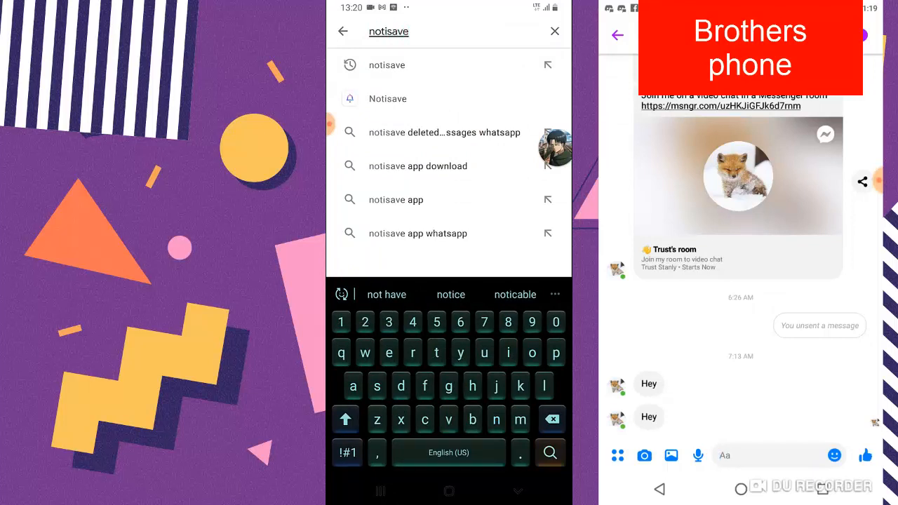
click(387, 98)
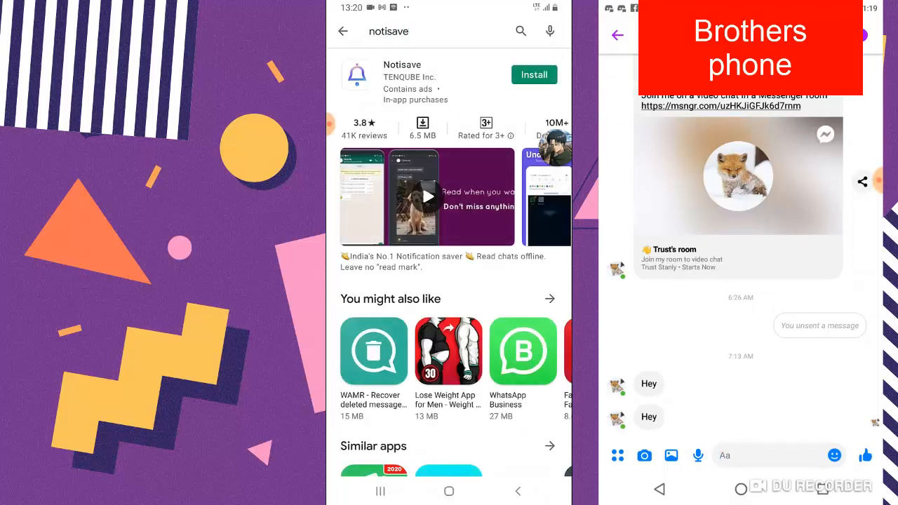
click(533, 74)
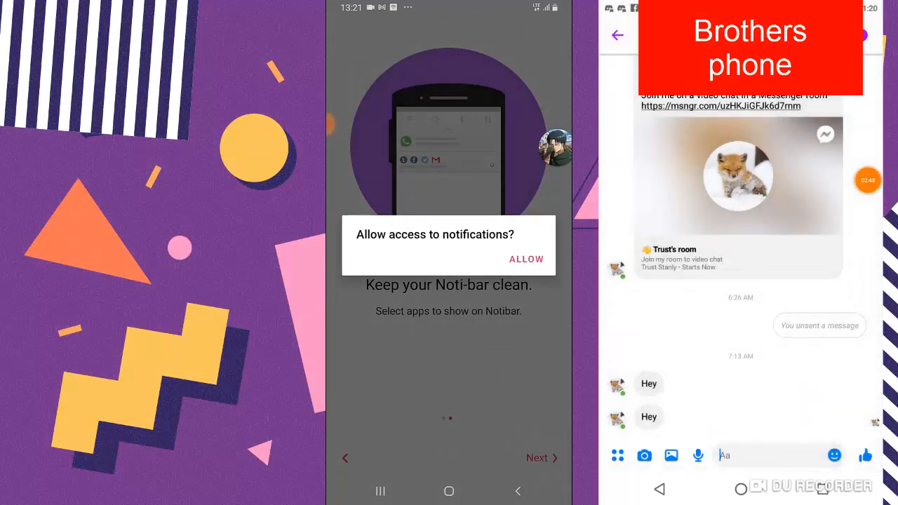
Grant Notisave notification access in system settings and return to the app
click(525, 258)
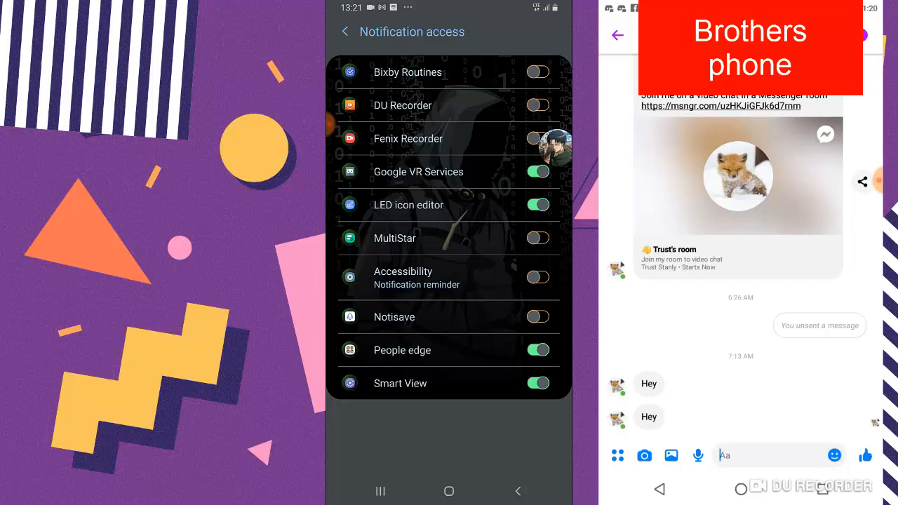
click(538, 318)
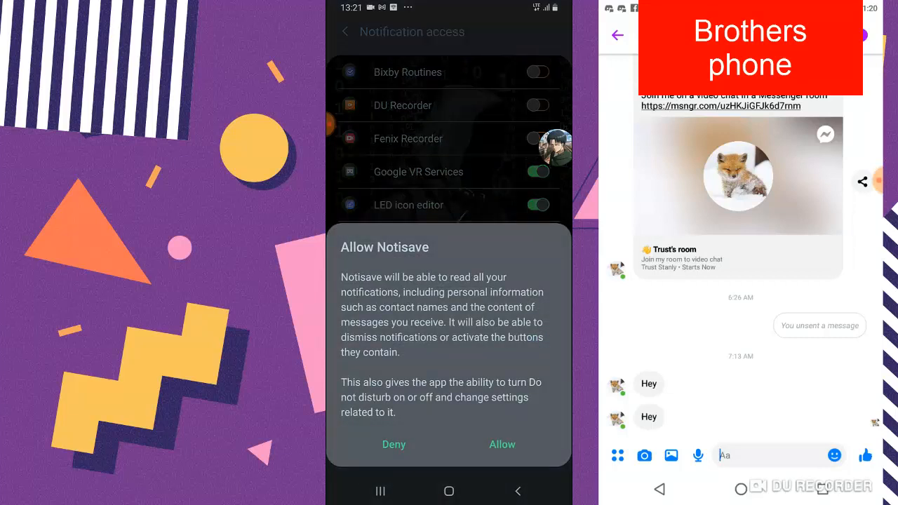
click(503, 443)
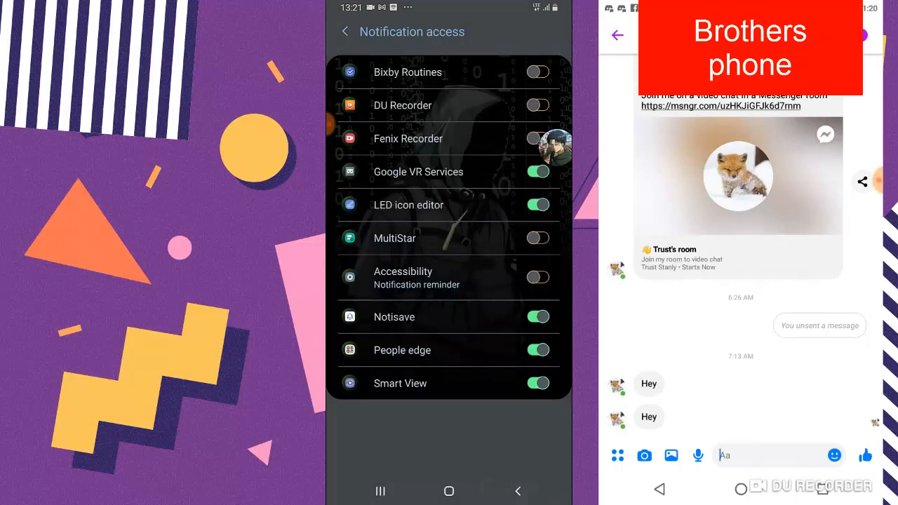
click(345, 31)
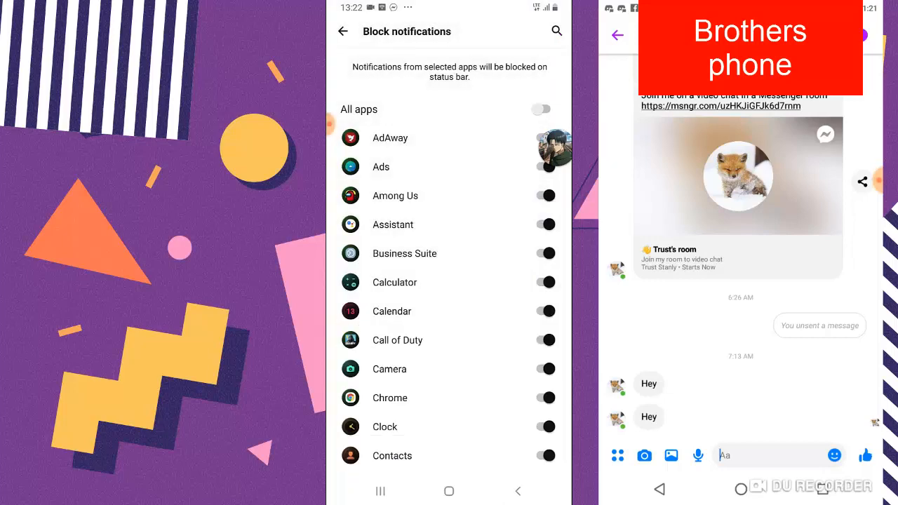
Scroll through the Block notifications app list toward the Messages group setup
scroll(down, 3)
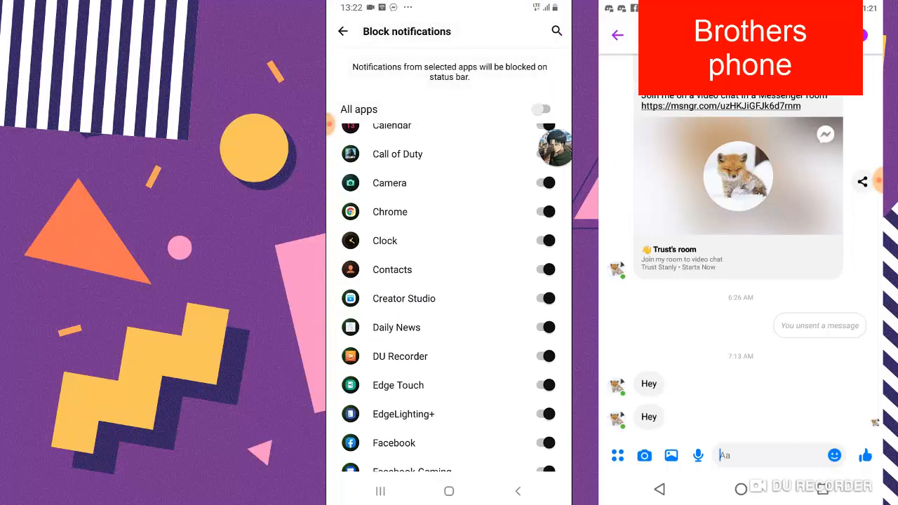
scroll(down, 3)
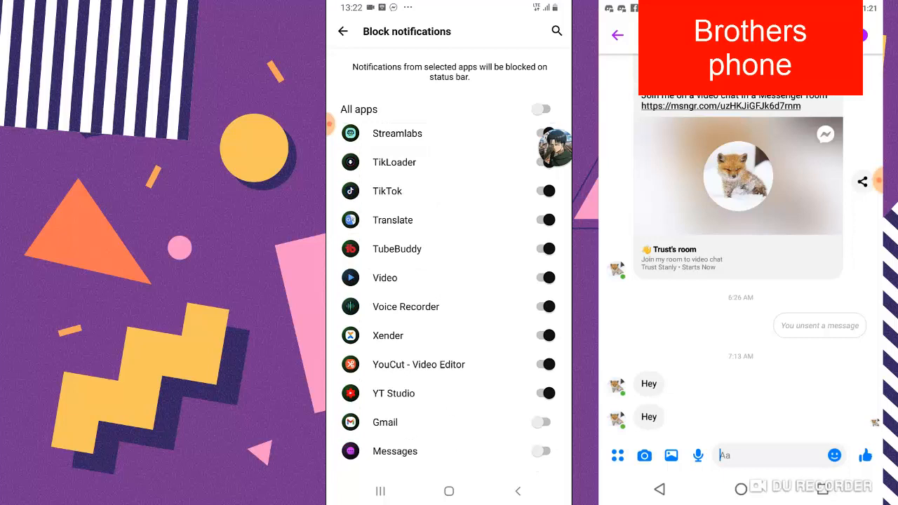
scroll(down, 3)
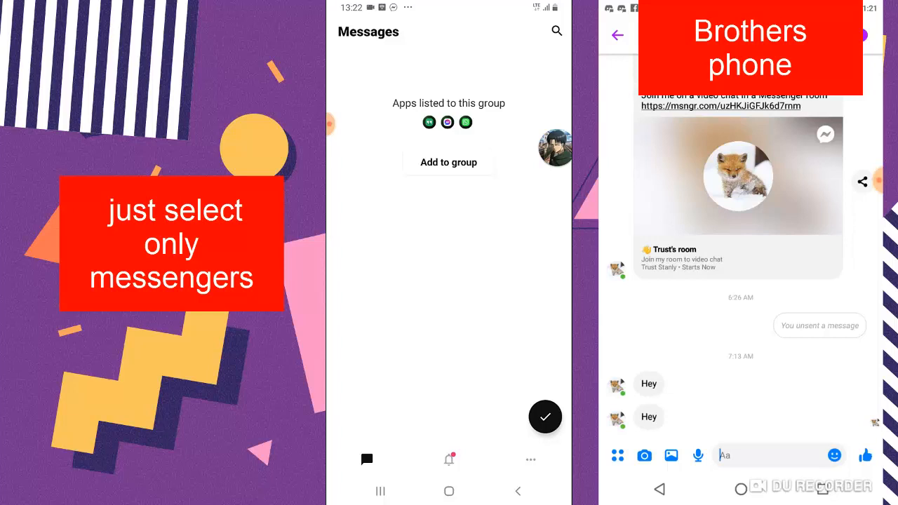
Add Facebook to the Messages group alongside Hangouts, Messenger and WhatsApp
click(449, 162)
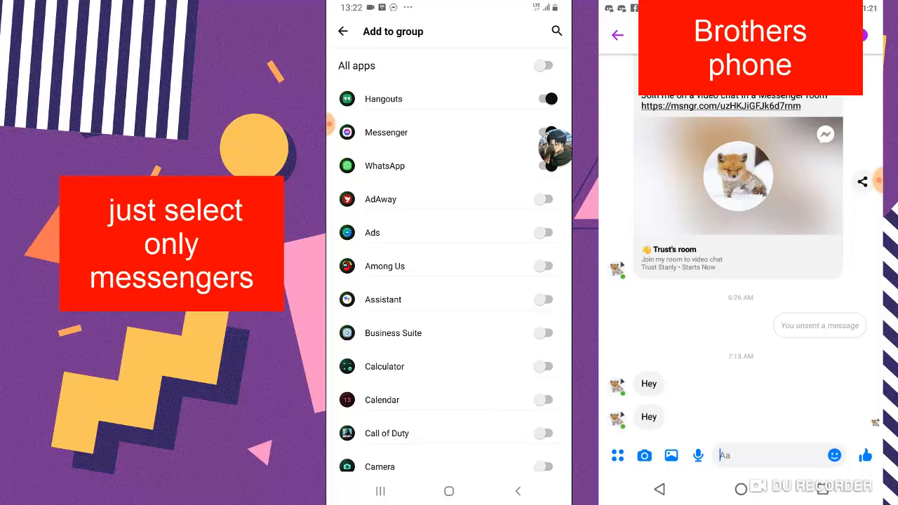
scroll(down, 3)
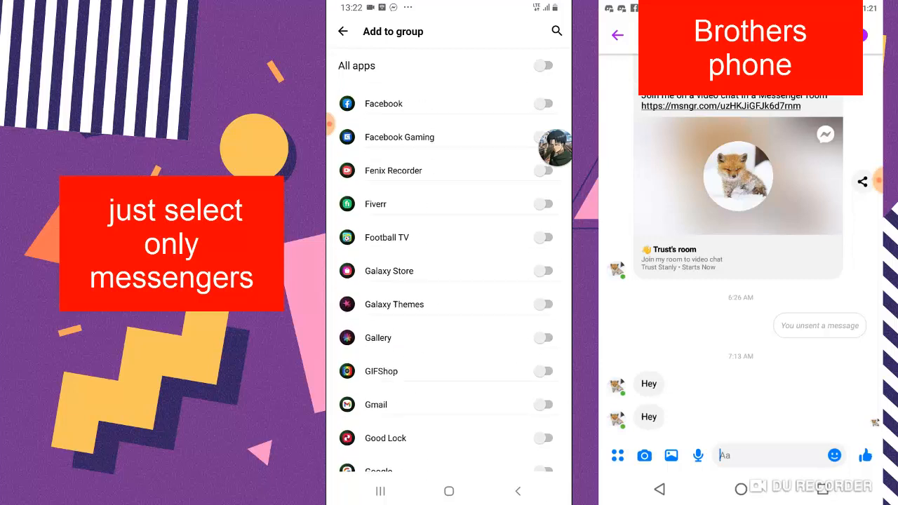
scroll(up, 3)
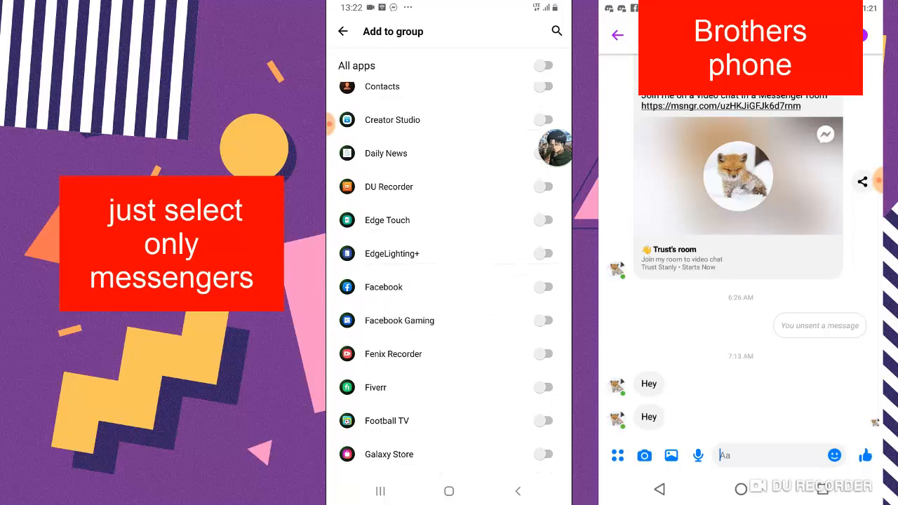
click(544, 286)
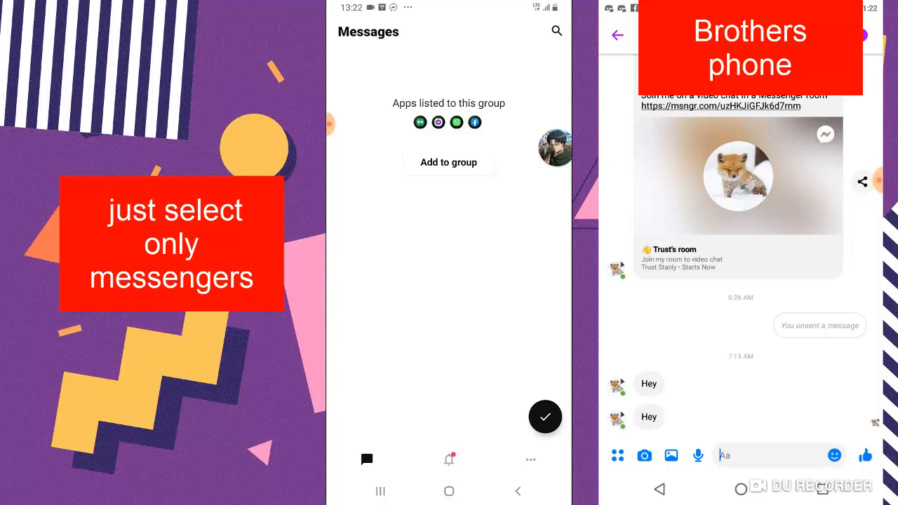
Remove Facebook again so the group holds only Hangouts, Messenger and WhatsApp, and save
click(449, 163)
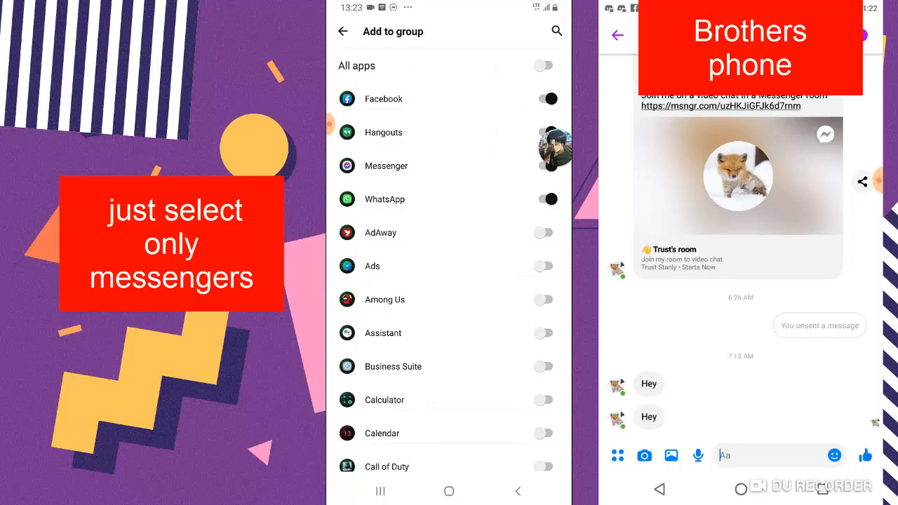
click(545, 98)
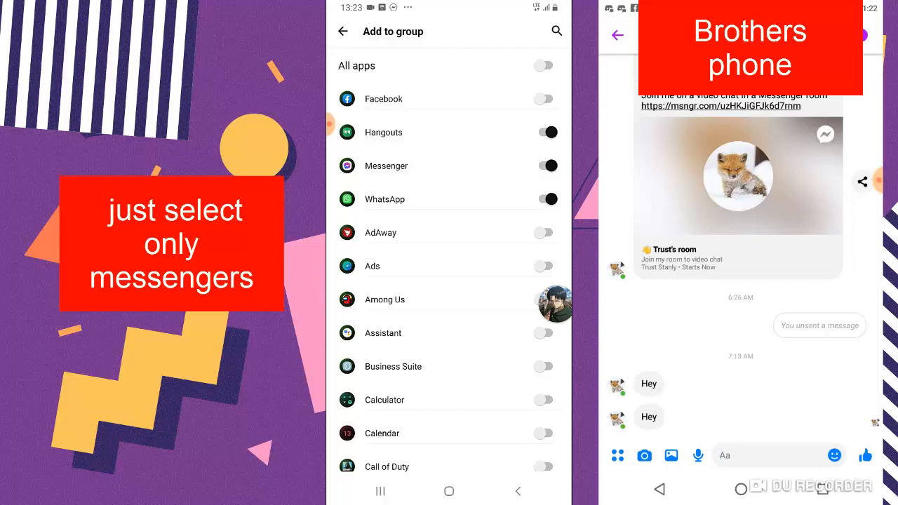
click(342, 31)
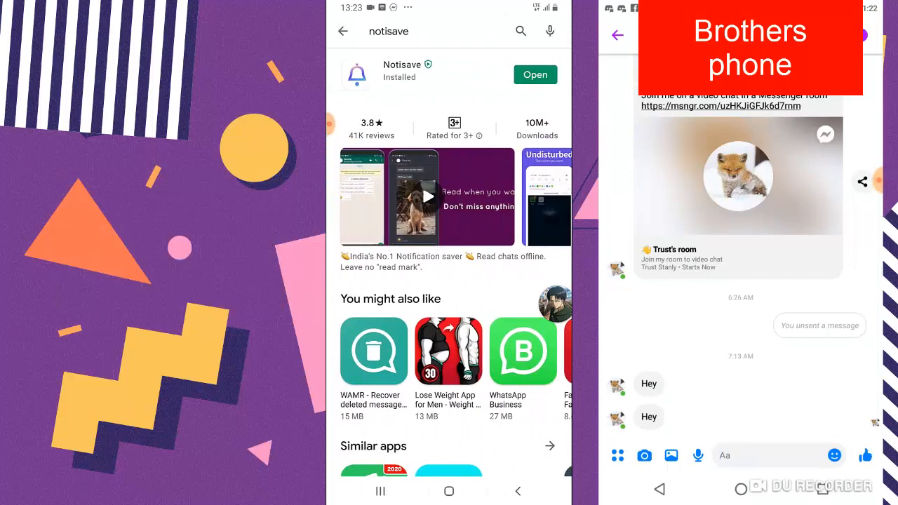
Open the brother's Messenger chat and send him 'Hey bro'
click(449, 491)
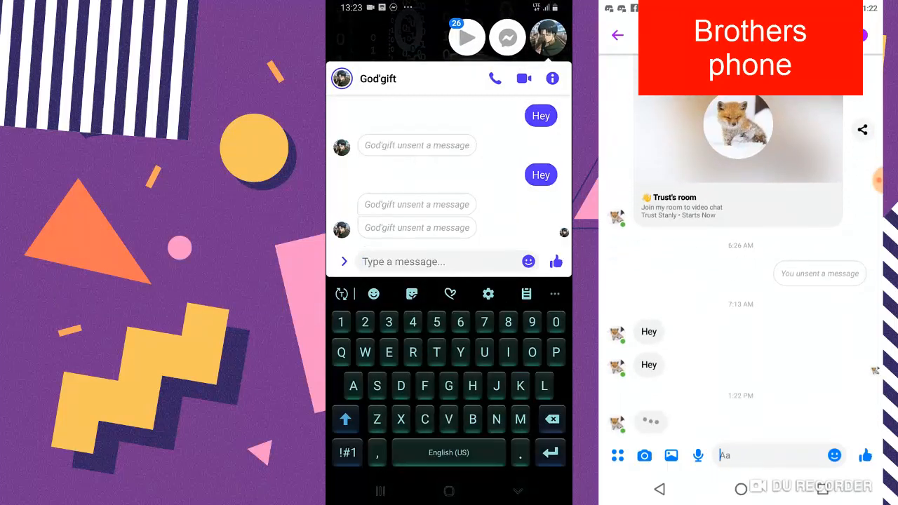
text(Hey y)
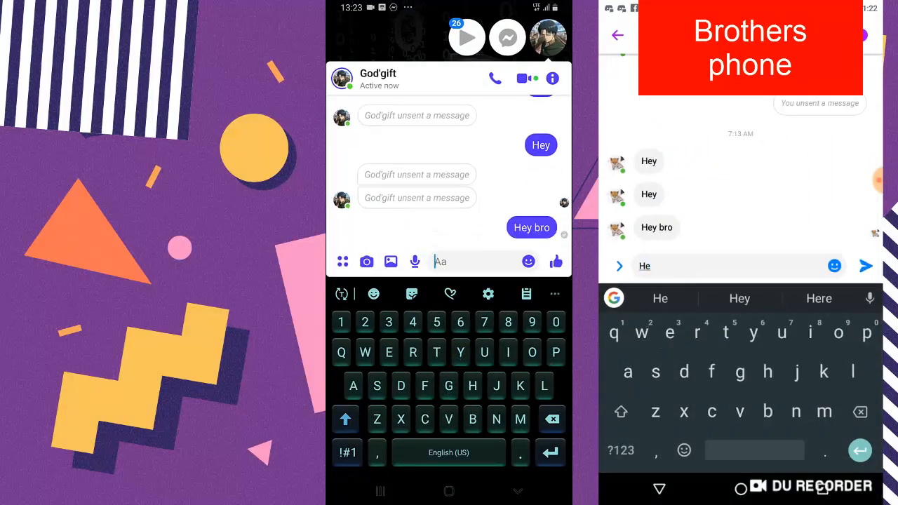
On the brother's phone reply 'Yes bro am cool', then 'Hsssaar' and 'Yes bro'
text(Yes)
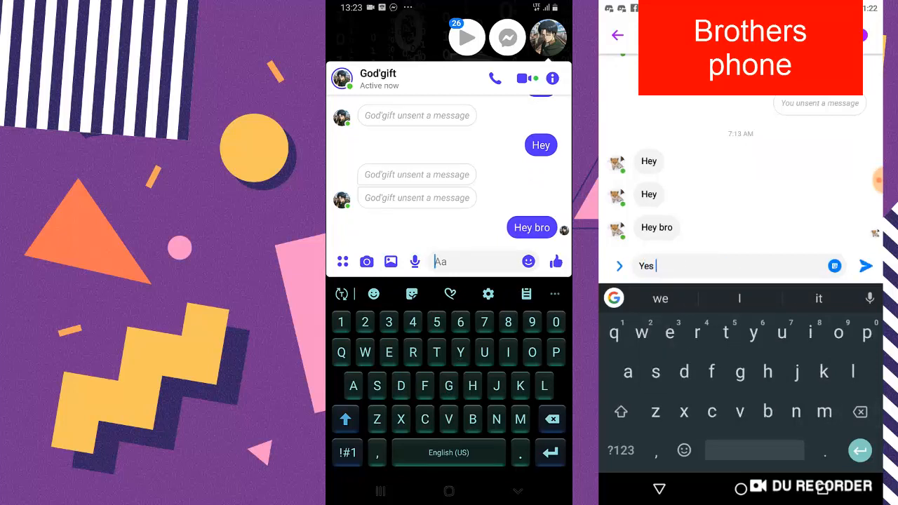
text(bro am cool)
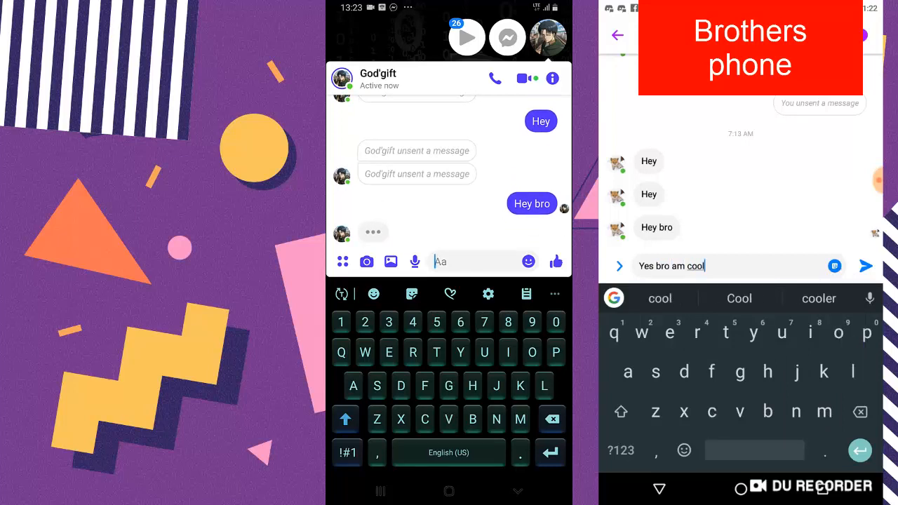
click(866, 266)
text(H)
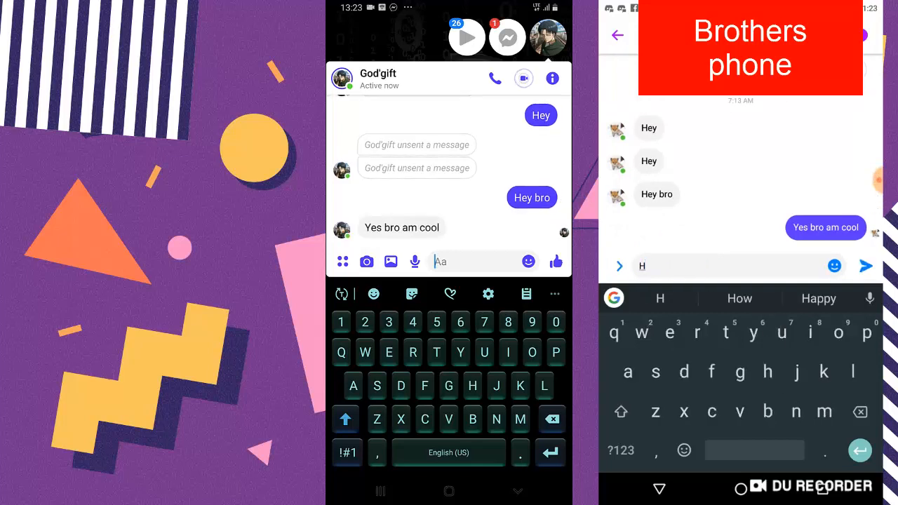
text(sssaar)
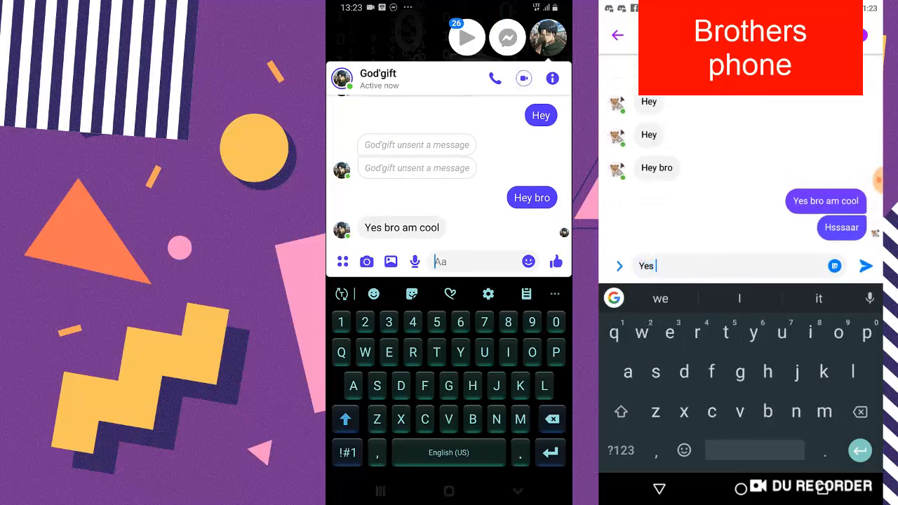
text(bro)
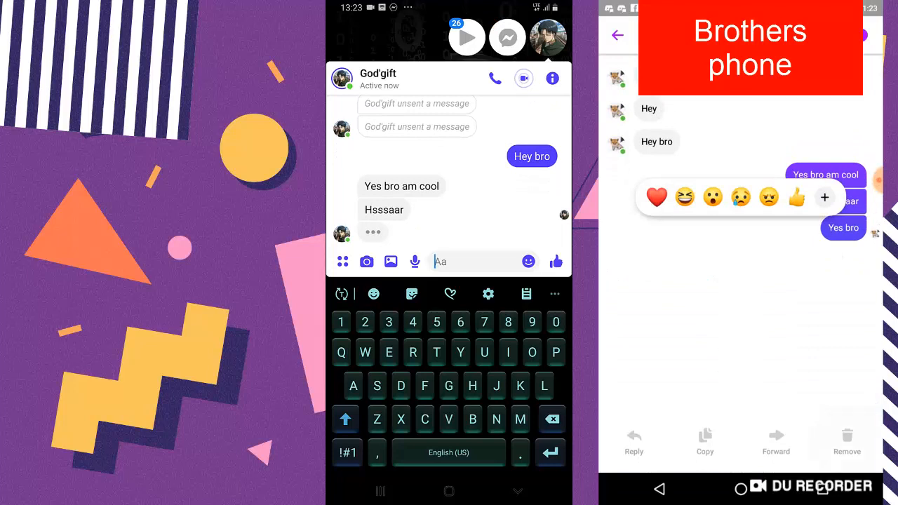
Unsend the brother's 'Hsssaar' and 'Yes bro' messages for everyone
click(848, 438)
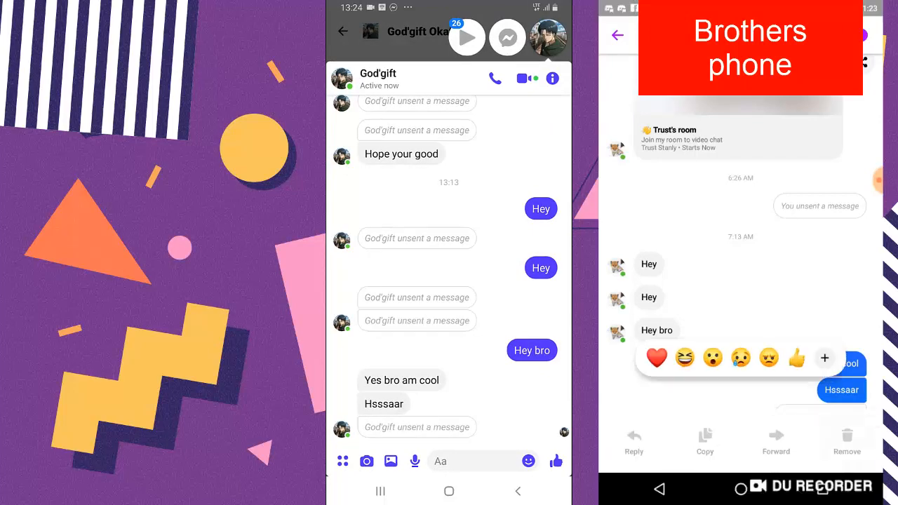
click(847, 438)
text(P)
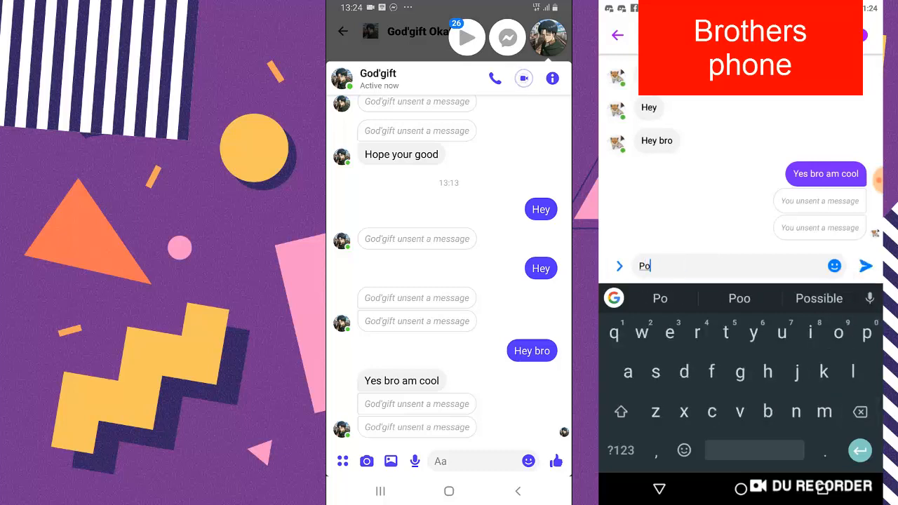
Send 'Poo yea' from the brother's phone, unsend it, and view the chat in Notisave still showing it
text(o)
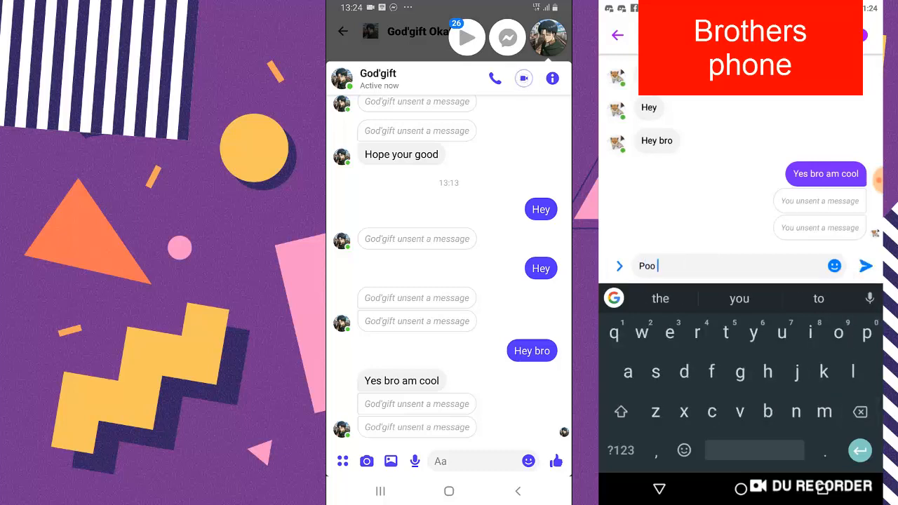
text(yea)
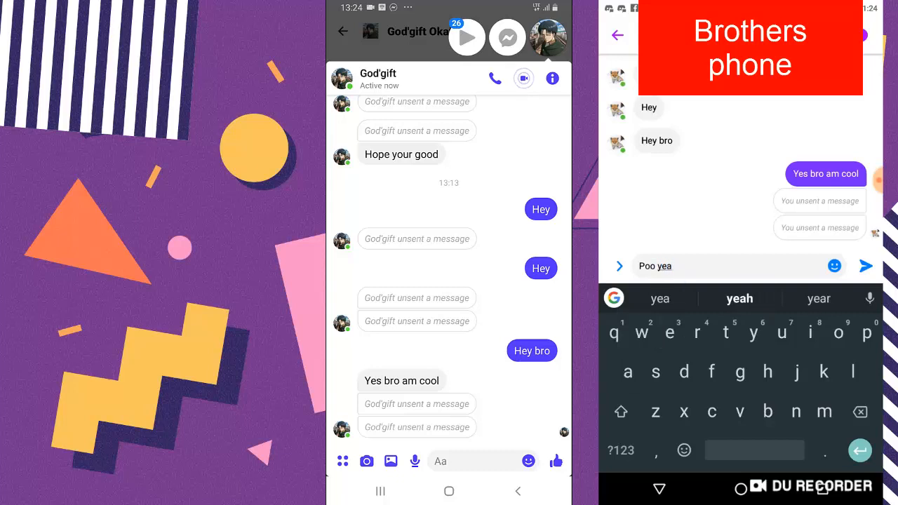
click(867, 266)
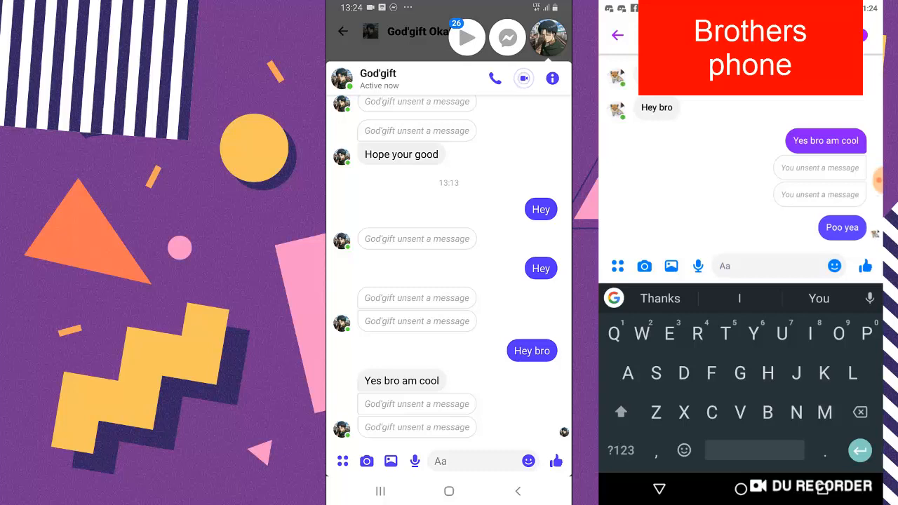
scroll(up, 3)
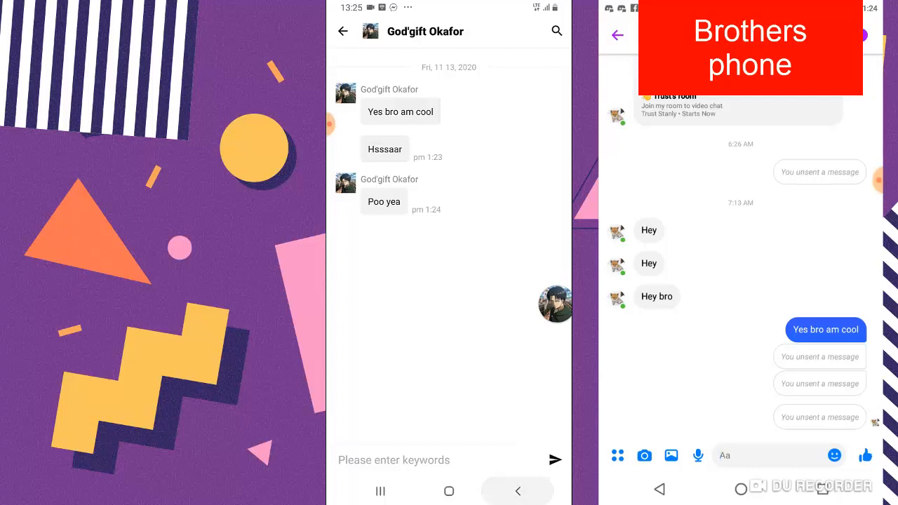
Return to Messenger showing only unsent notices, then go home to the app list with Notisave
click(342, 31)
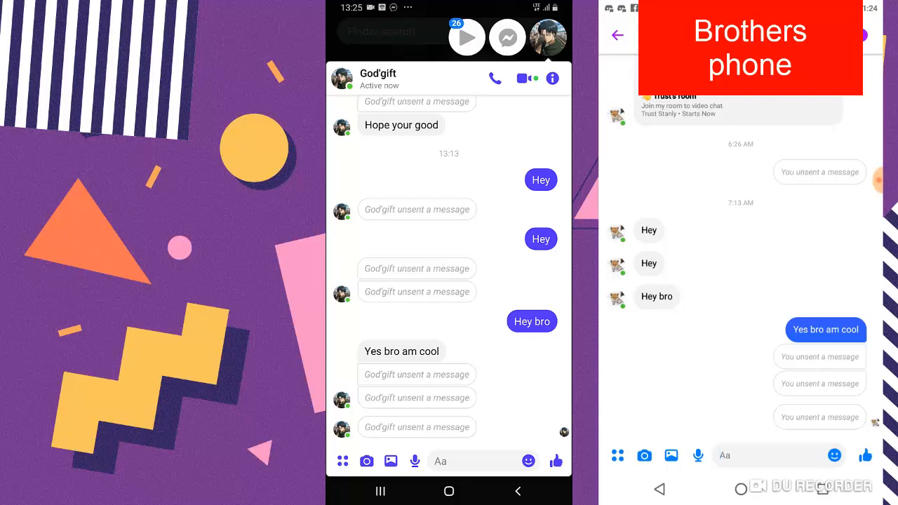
click(450, 491)
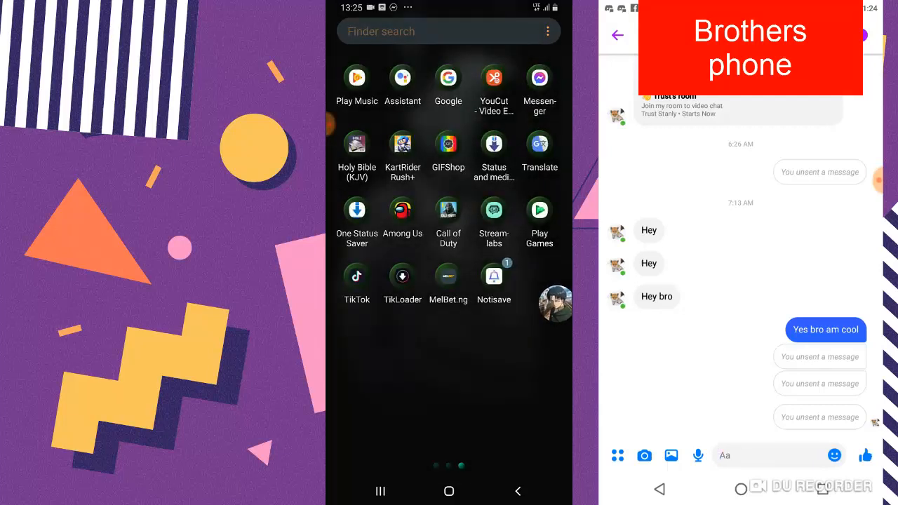